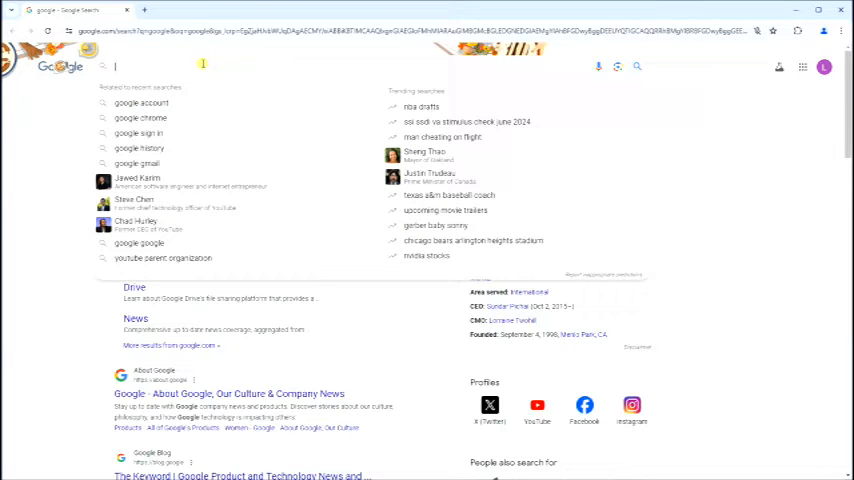
Step: Search Google for 'chrome' and open the Google Chrome download page
type("chrome")
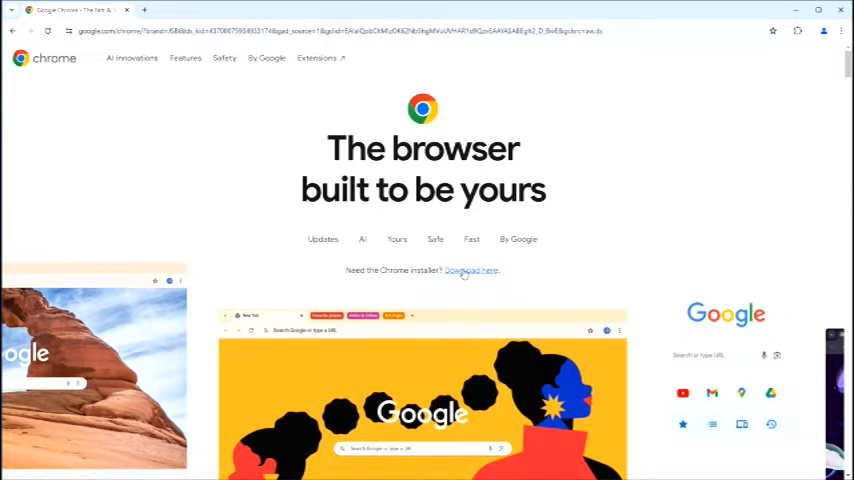
left_click(471, 270)
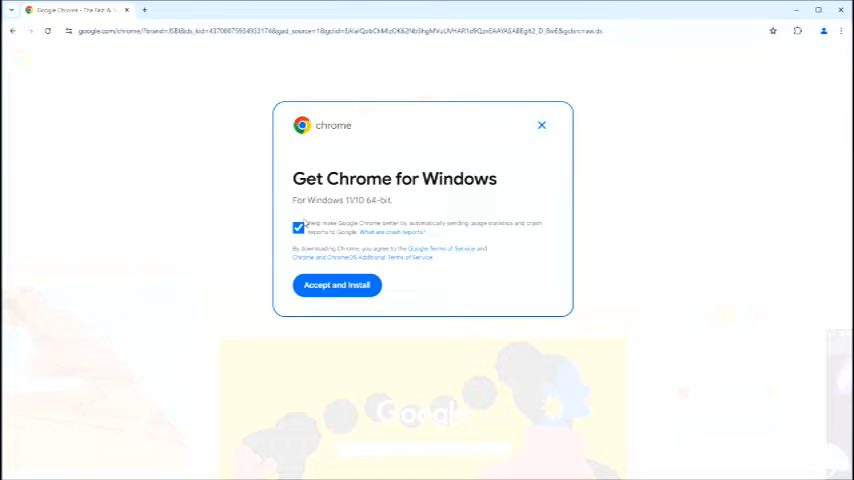
left_click(541, 124)
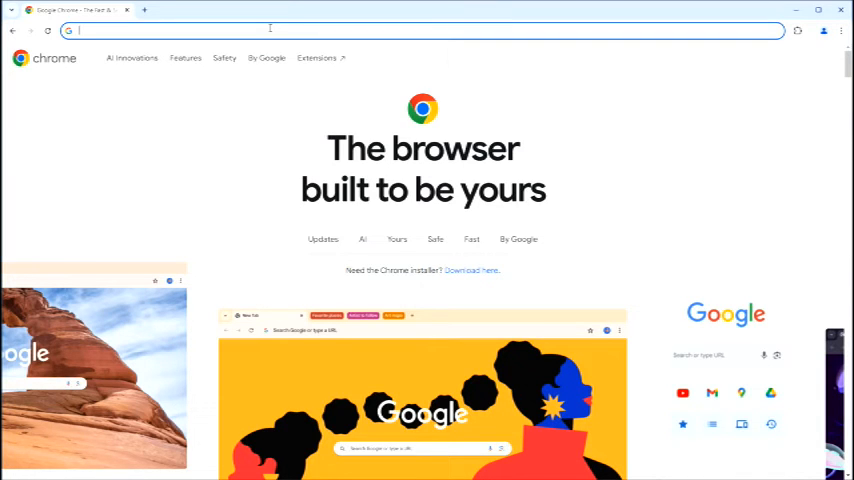
Step: Add the Chromebook Recovery Utility extension to Chrome from its Web Store listing
type("re")
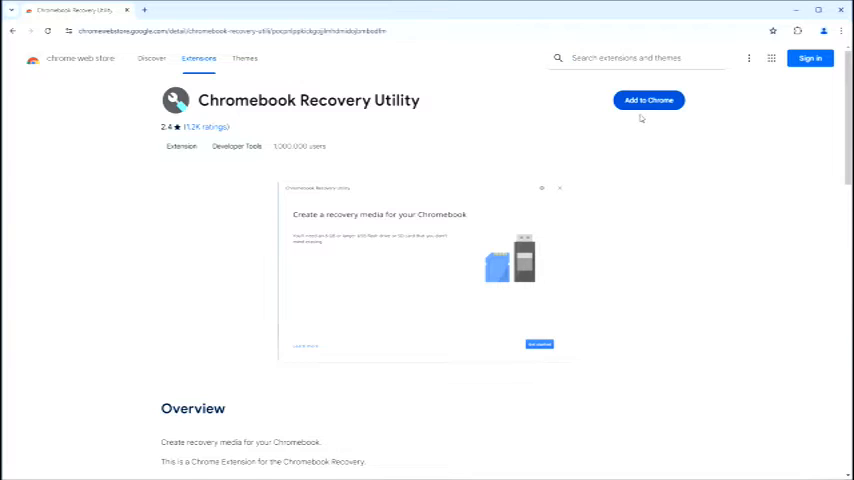
left_click(648, 100)
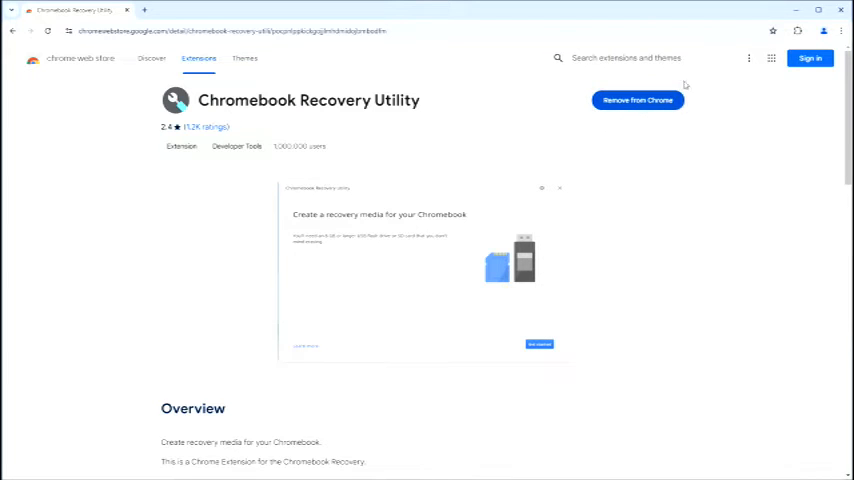
Step: Launch Chromebook Recovery Utility from the Extensions menu to reach the identify step
scroll("down", 3)
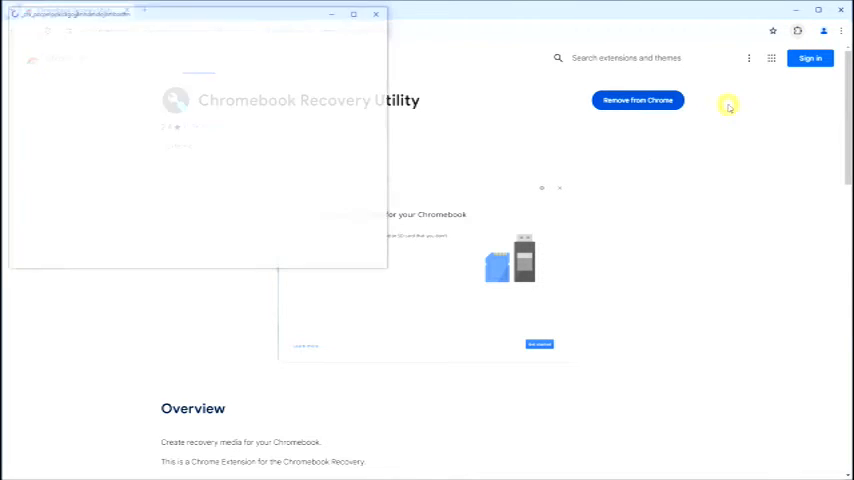
left_click(349, 243)
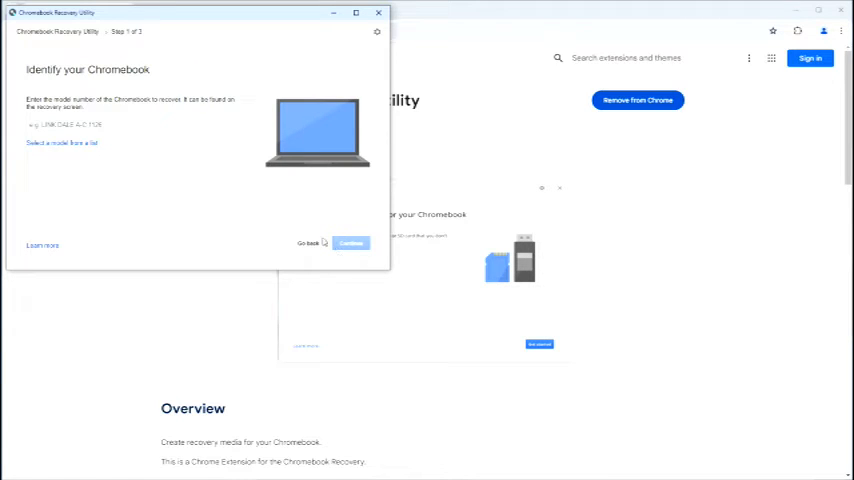
Step: Enter a model number beginning 'CBV' in the Identify your Chromebook field
left_click(98, 124)
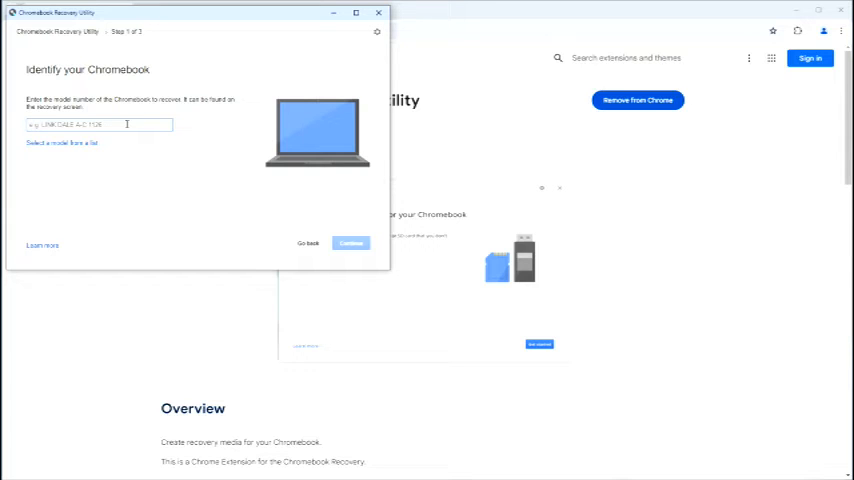
type("CB")
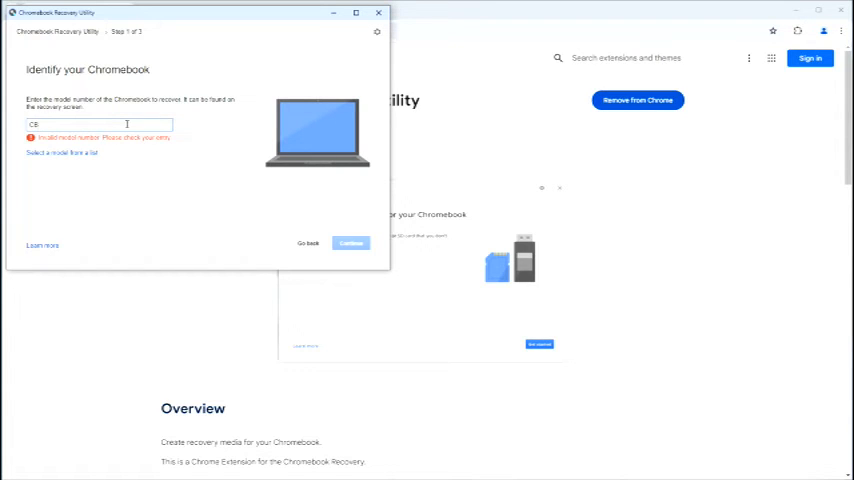
type("V")
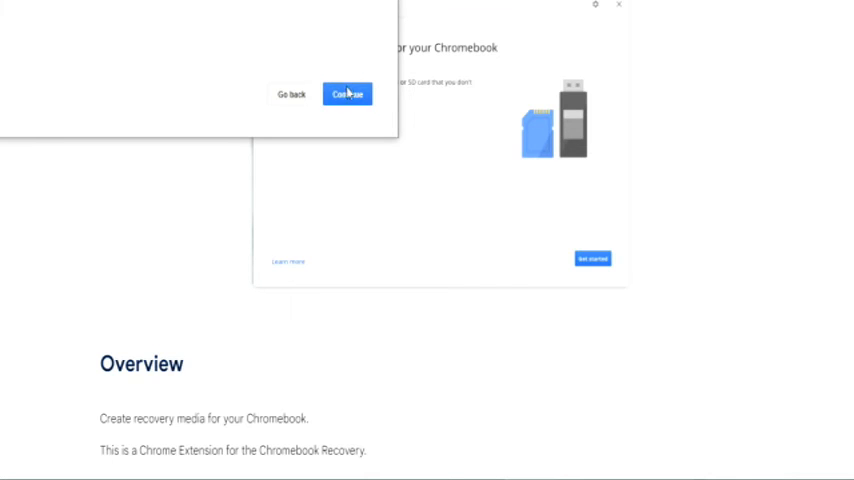
Step: Create recovery media for the Acer Chromebook Vero 514 on USB, then close with Done
left_click(347, 93)
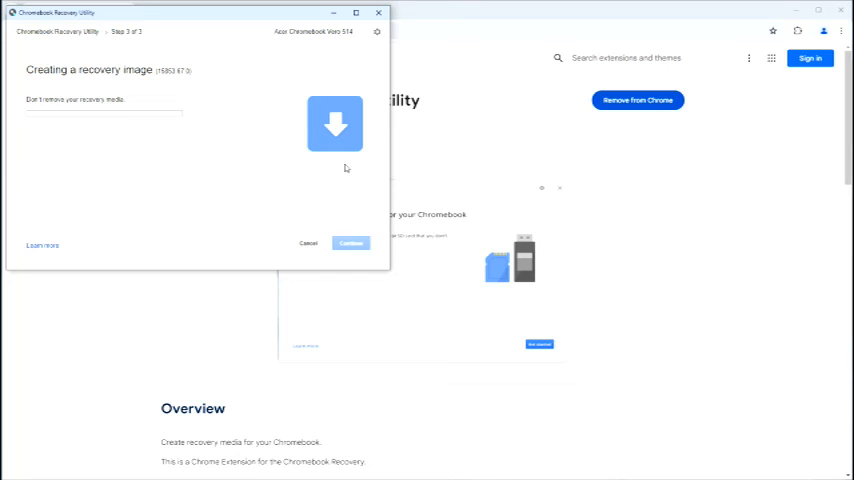
mouse_move(388, 181)
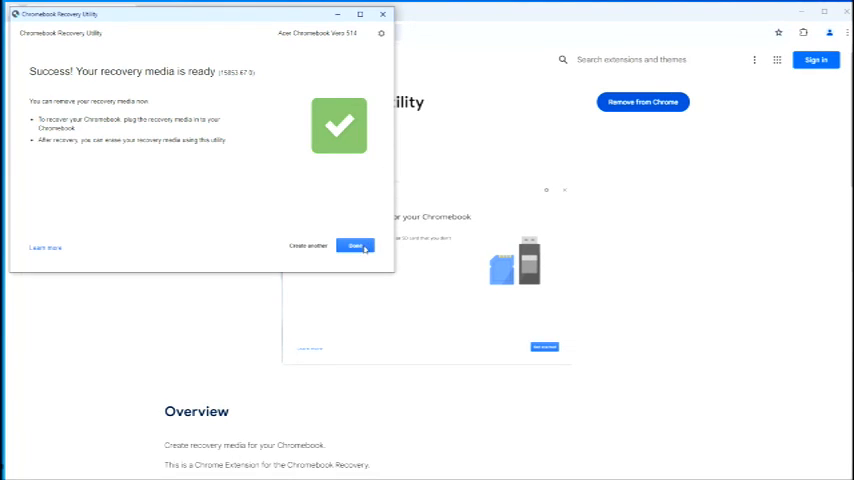
left_click(355, 246)
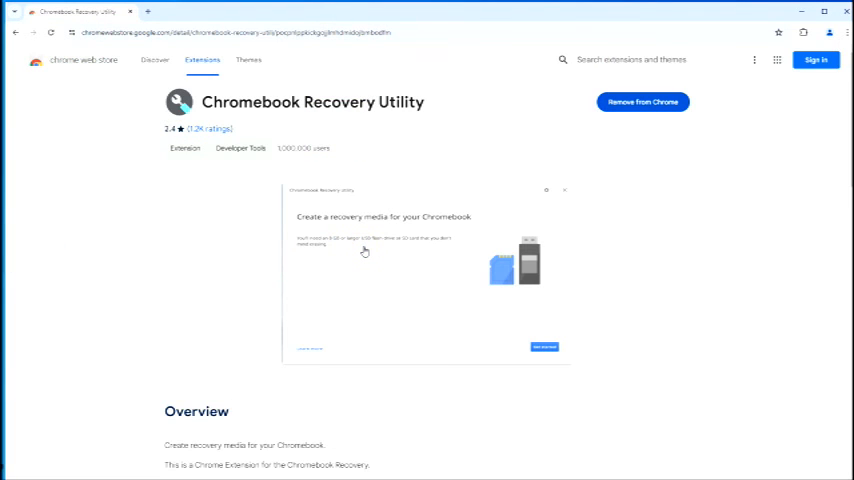